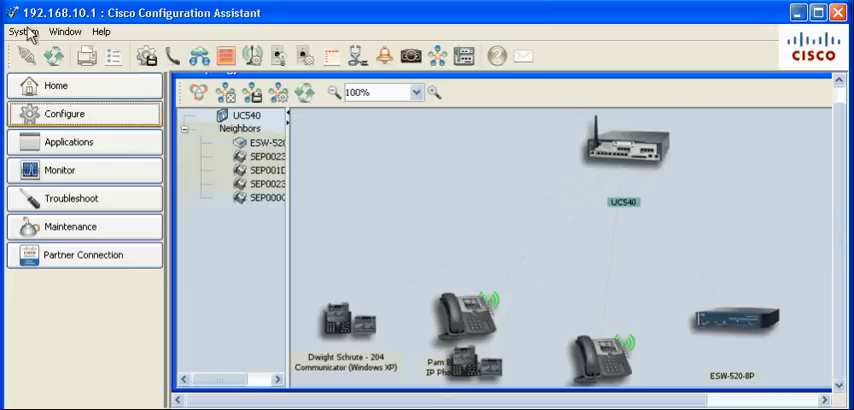
{"action": "mouse_move", "coordinate": [76, 58]}
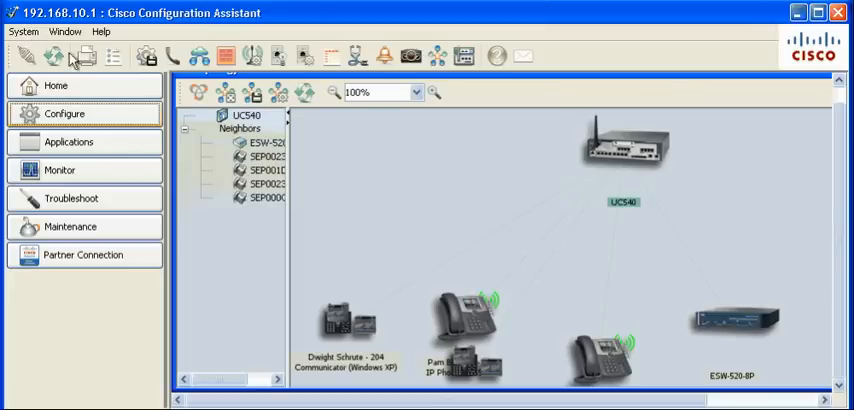
- Navigate Configure > Telephony > Users and Extensions to the Users and Phones settings
{"action": "left_click", "coordinate": [64, 114]}
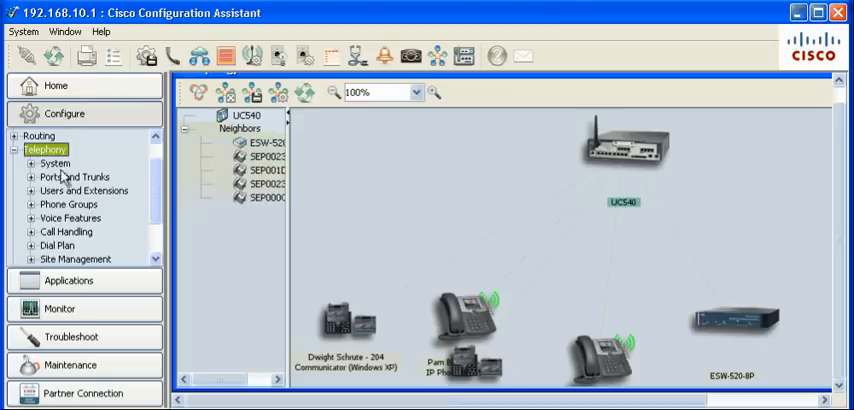
{"action": "left_click", "coordinate": [84, 190]}
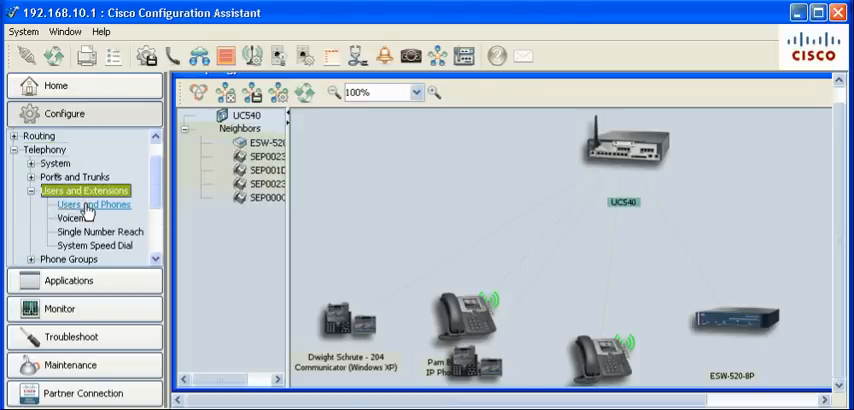
{"action": "left_click", "coordinate": [92, 204]}
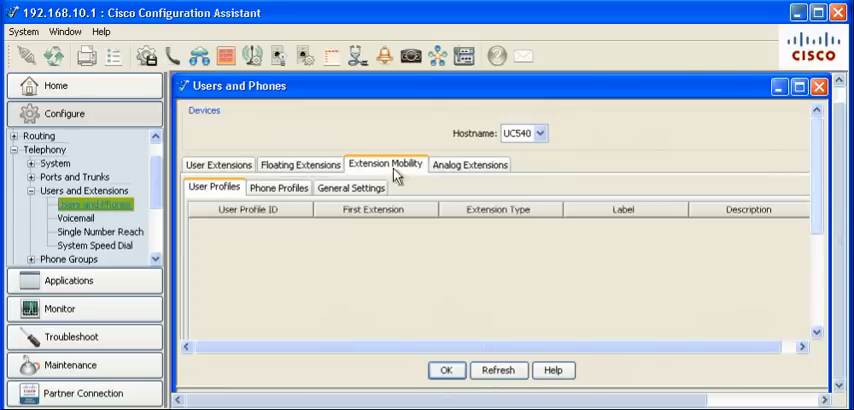
{"action": "mouse_move", "coordinate": [820, 230]}
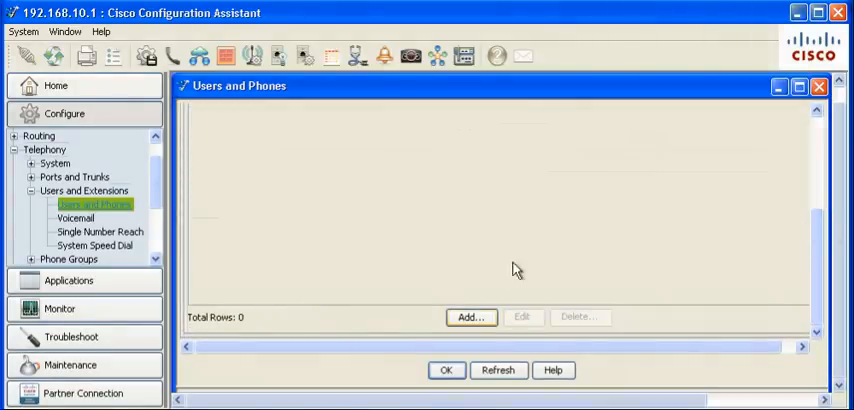
- Add a user profile with user ID JJones, a password, first name Jay and last name Jones
{"action": "left_click", "coordinate": [470, 316]}
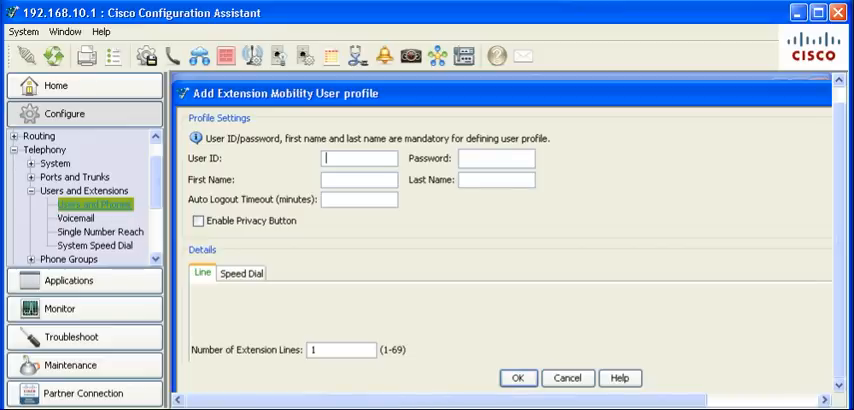
{"action": "type", "text": "JJohn"}
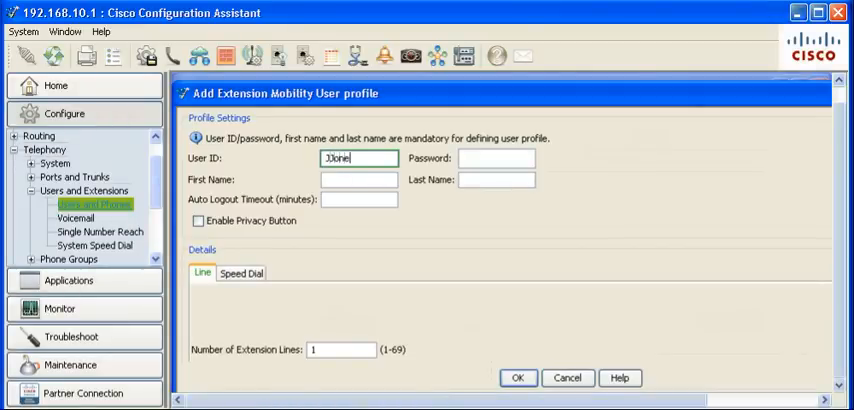
{"action": "type", "text": "****"}
{"action": "left_click", "coordinate": [496, 180]}
{"action": "type", "text": "Jo"}
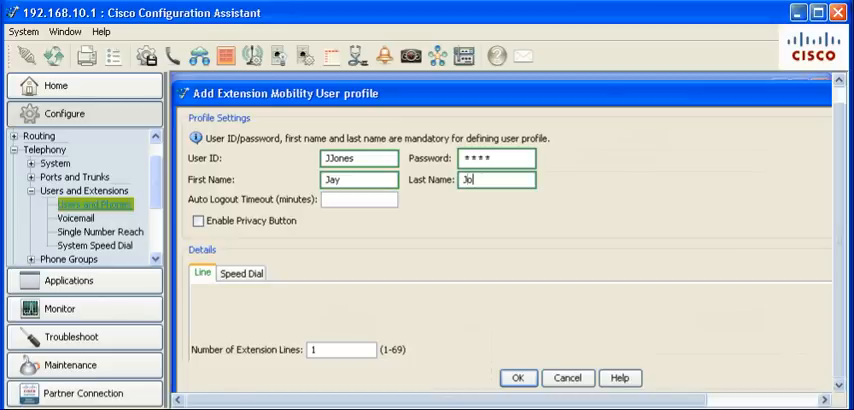
{"action": "type", "text": "nes"}
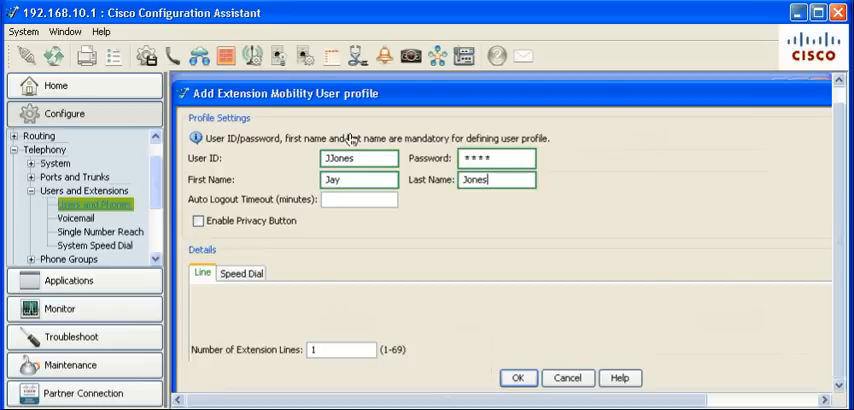
{"action": "mouse_move", "coordinate": [678, 360]}
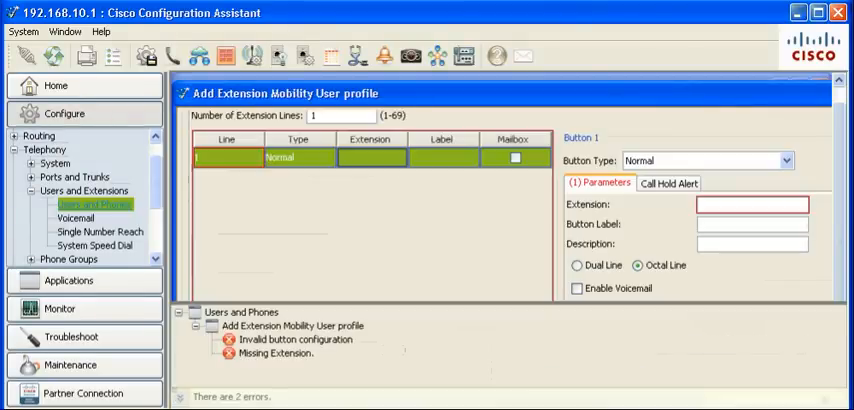
- Give the profile extension 277, Dual Line, Block Restricted Numbers and a permission level, then save it to the UC540
{"action": "type", "text": "277"}
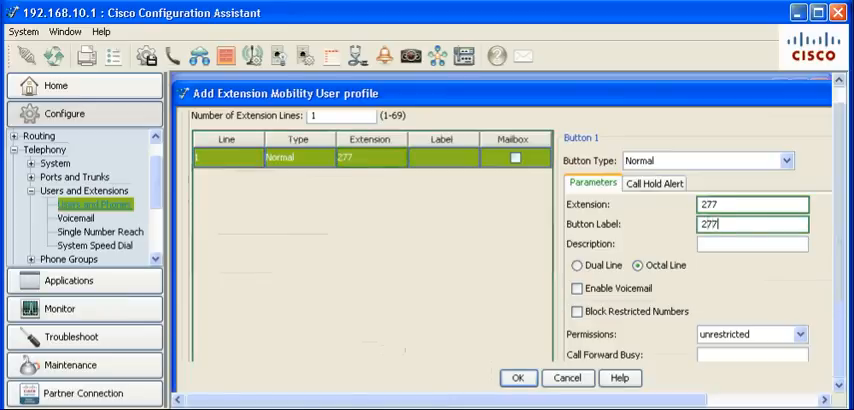
{"action": "left_click", "coordinate": [576, 264]}
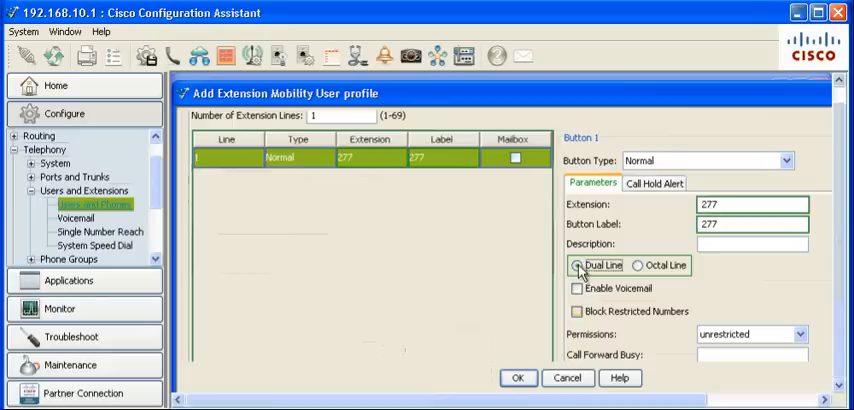
{"action": "left_click", "coordinate": [576, 312]}
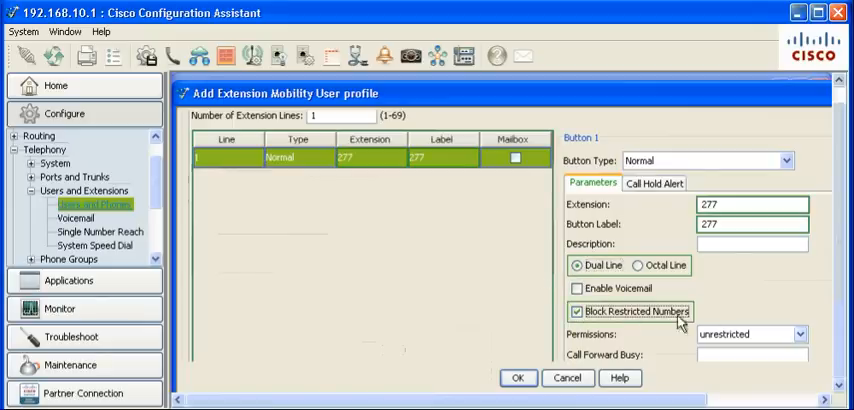
{"action": "left_click", "coordinate": [798, 334]}
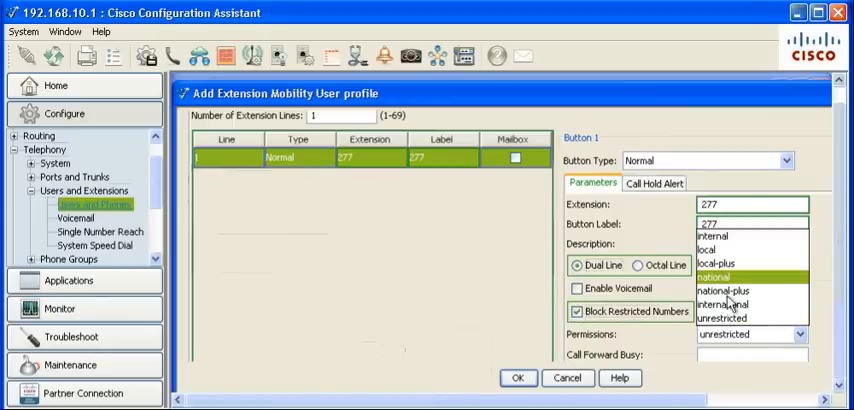
{"action": "left_click", "coordinate": [716, 276]}
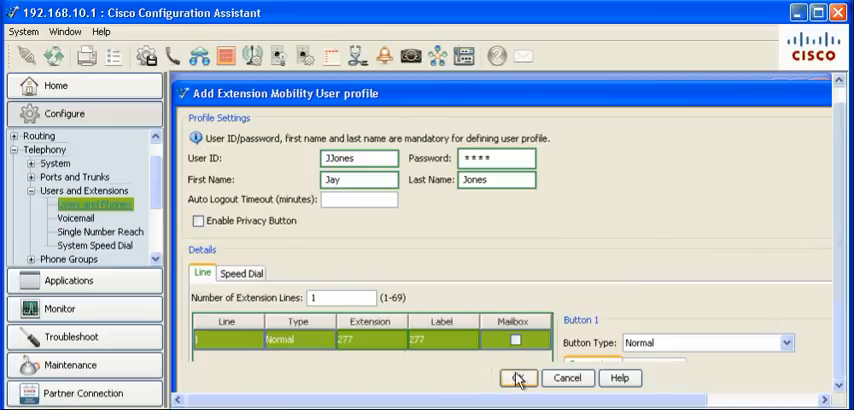
{"action": "left_click", "coordinate": [518, 378]}
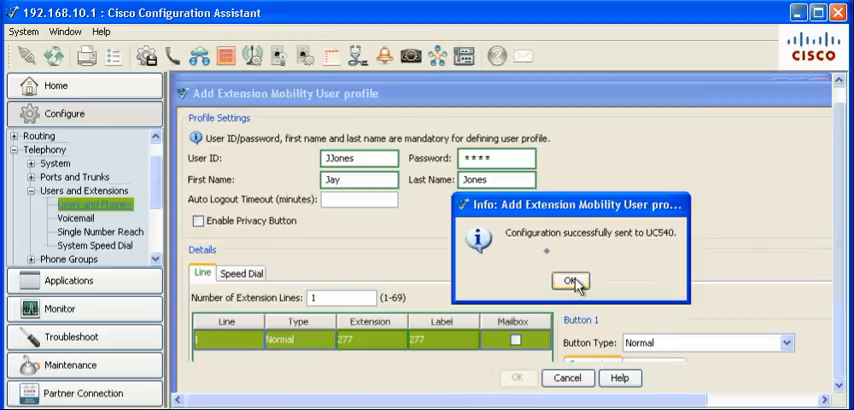
- Add a phone profile for extension 233, dual line, blocking restricted numbers, internal-only permission, and save it to the UC540
{"action": "left_click", "coordinate": [572, 280]}
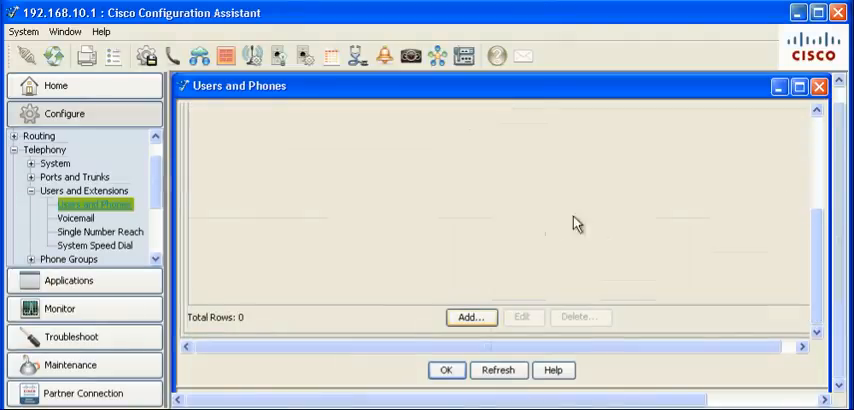
{"action": "left_click", "coordinate": [470, 316]}
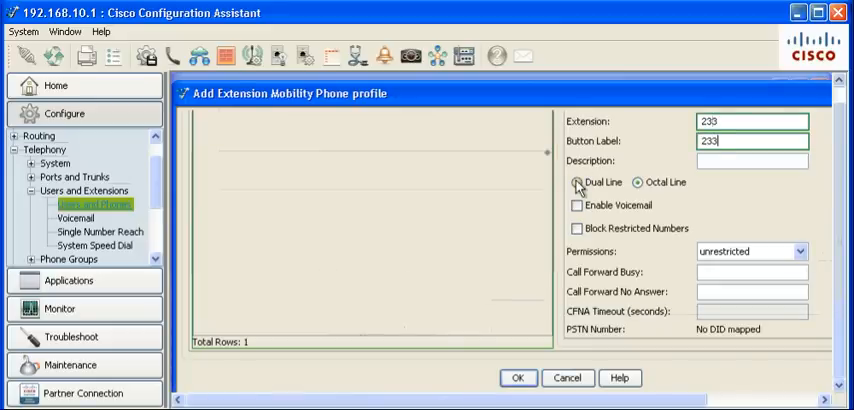
{"action": "left_click", "coordinate": [576, 228]}
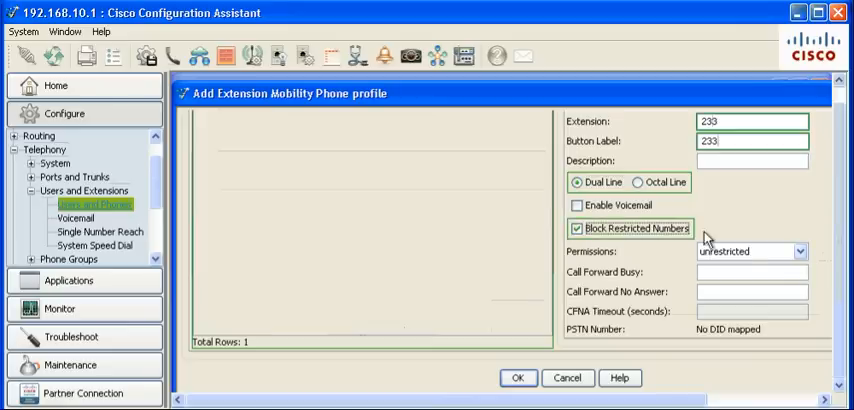
{"action": "left_click", "coordinate": [824, 252]}
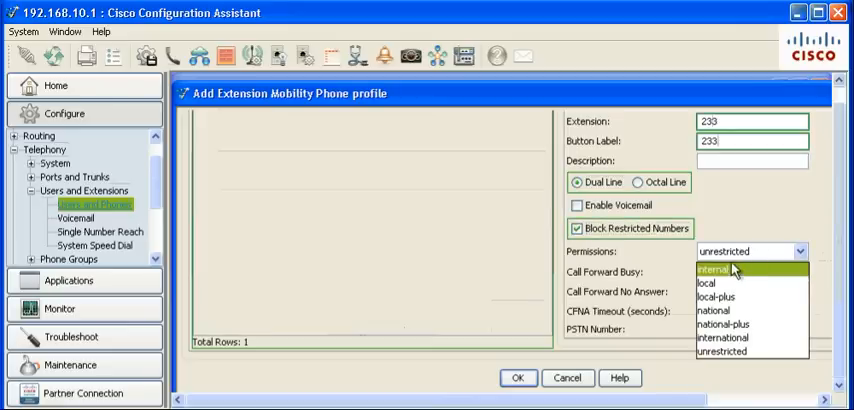
{"action": "left_click", "coordinate": [712, 268]}
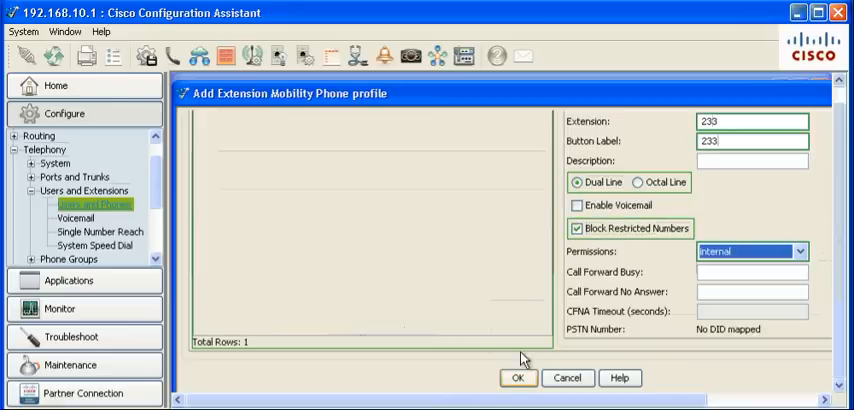
{"action": "left_click", "coordinate": [516, 376]}
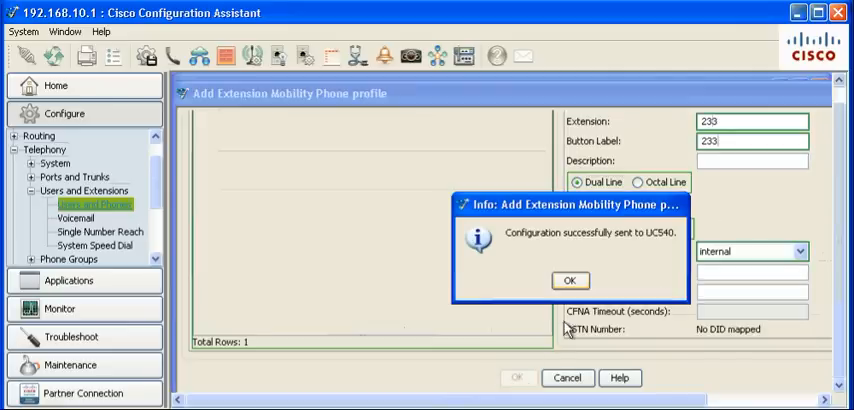
{"action": "left_click", "coordinate": [570, 280]}
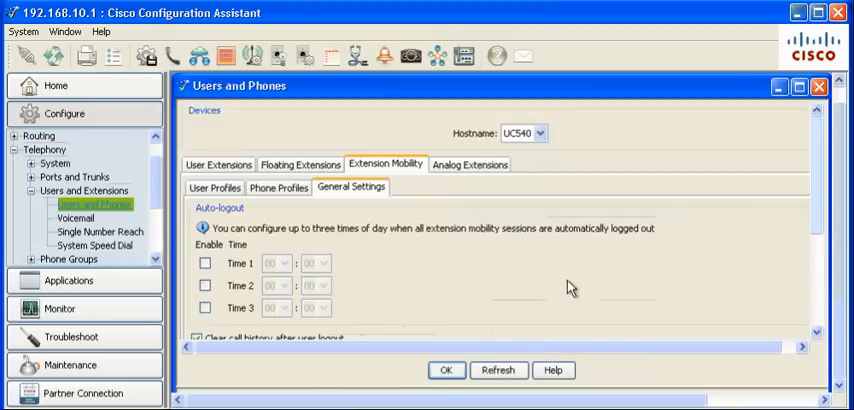
{"action": "mouse_move", "coordinate": [784, 258]}
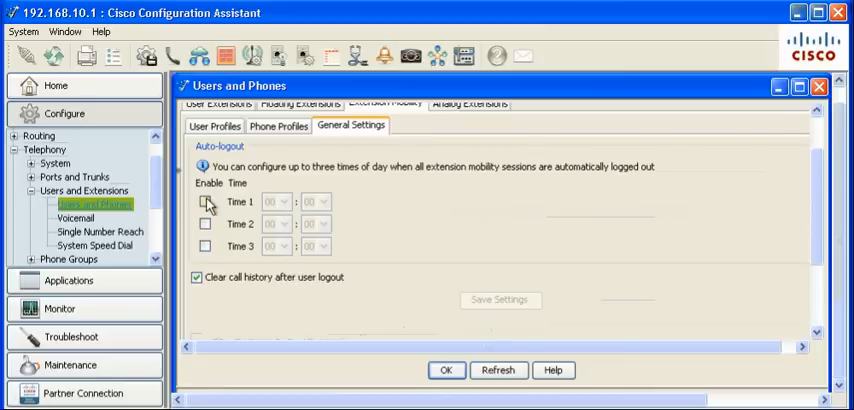
- Enable auto-logout Time 1 at hour 07 and save the general settings to the UC540
{"action": "left_click", "coordinate": [204, 200]}
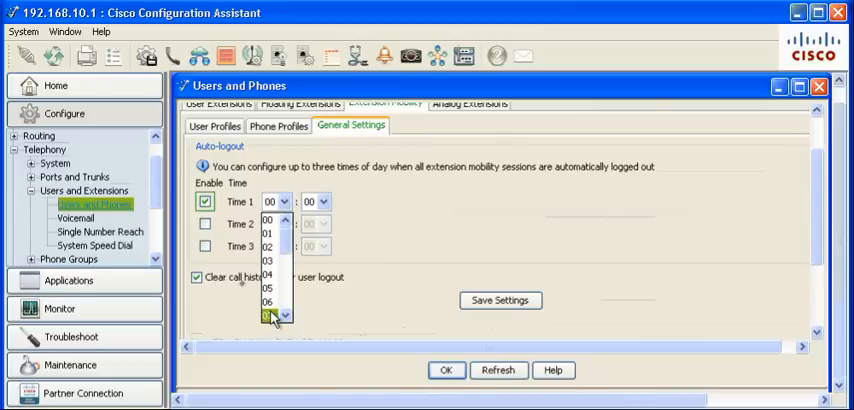
{"action": "left_click", "coordinate": [272, 316]}
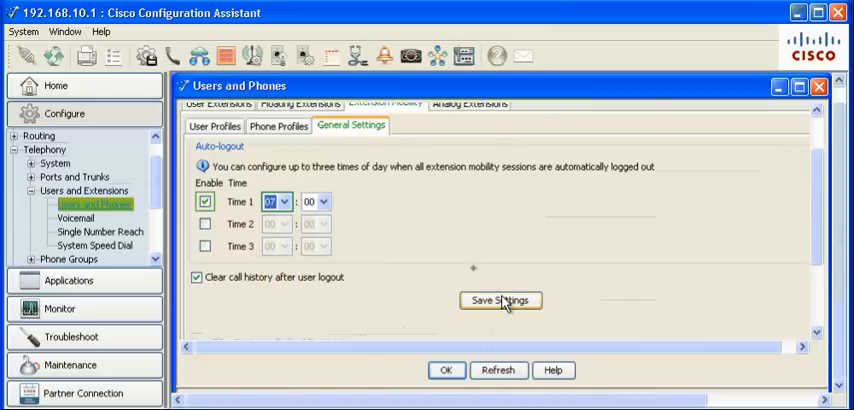
{"action": "left_click", "coordinate": [500, 300]}
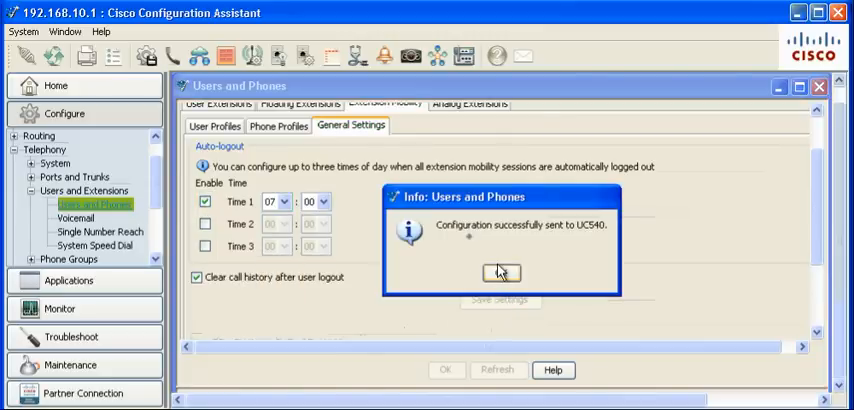